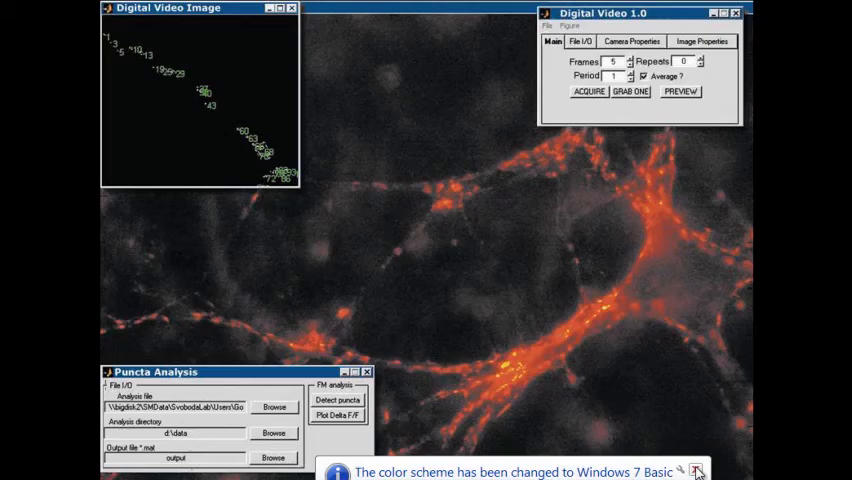
# Navigate from the demo imagery to the Image Acquisition Toolbox product page
pyautogui.click(698, 468)
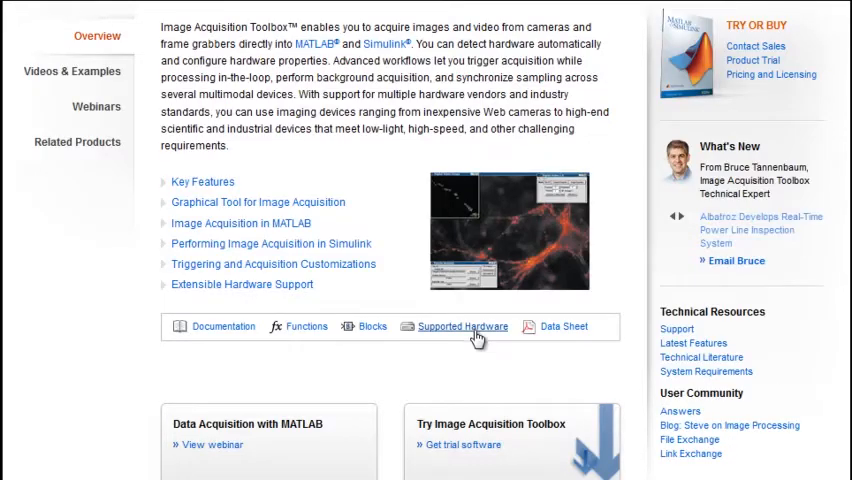
# View the Supported Hardware list and scroll through the industry-standard devices
pyautogui.click(462, 326)
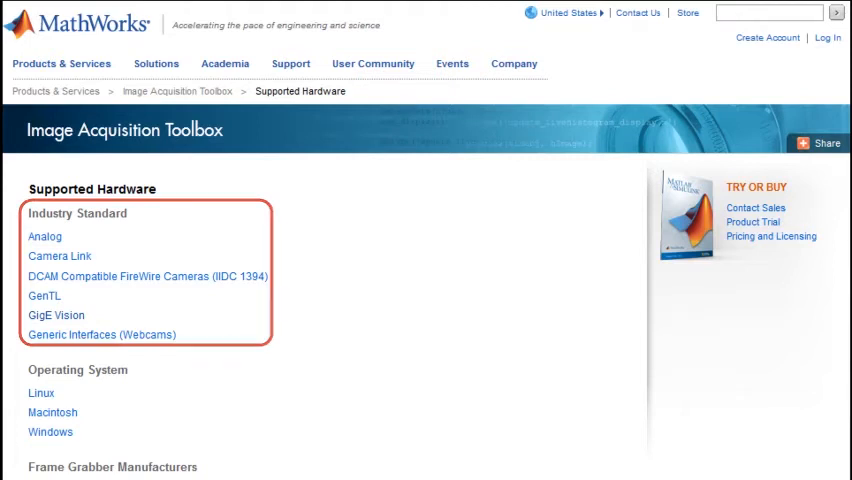
pyautogui.scroll(-3)
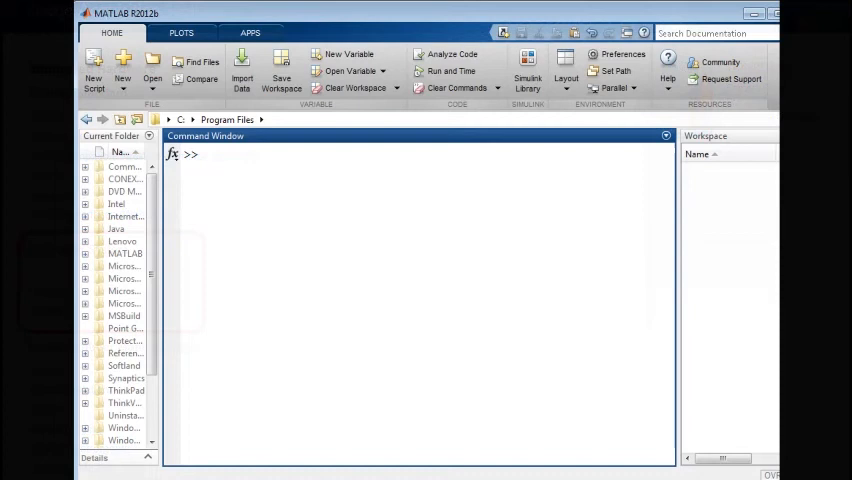
pyautogui.write("imaqhwinfo('winvideo')")
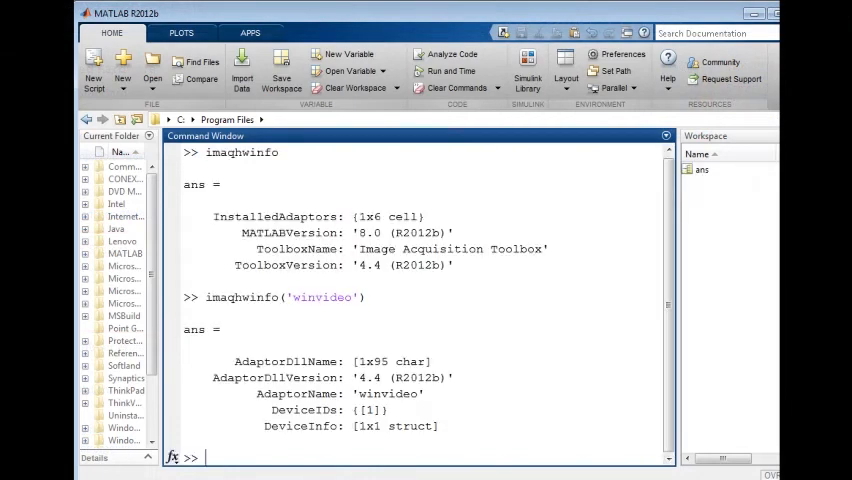
pyautogui.write("vid = videoinput('winvideo',1)")
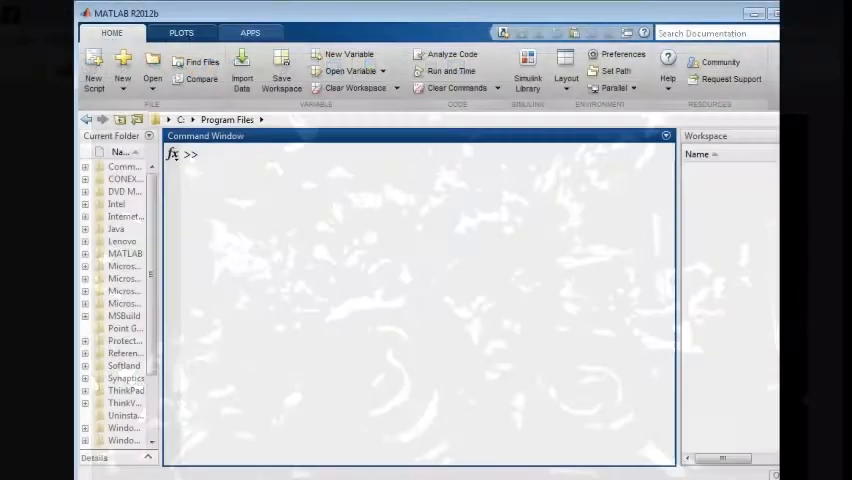
# Launch Image Acquisition from the apps gallery and select the webcam's MJPG_1280x720 format
pyautogui.click(248, 32)
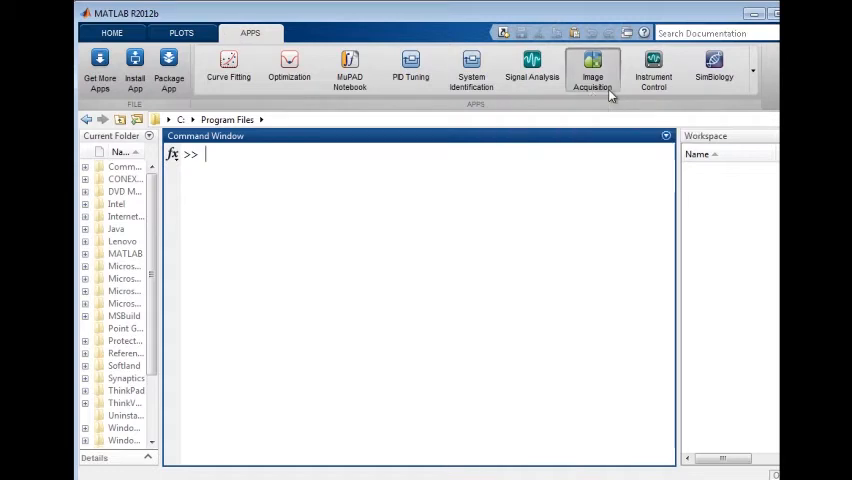
pyautogui.click(592, 66)
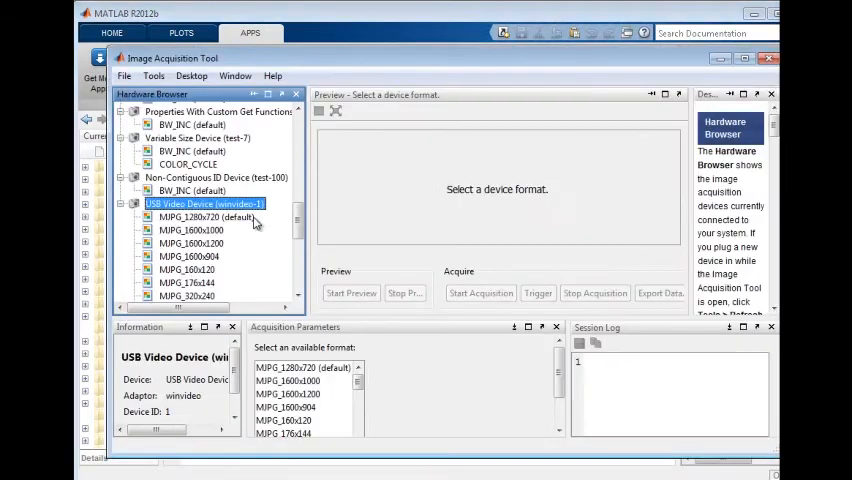
pyautogui.click(204, 216)
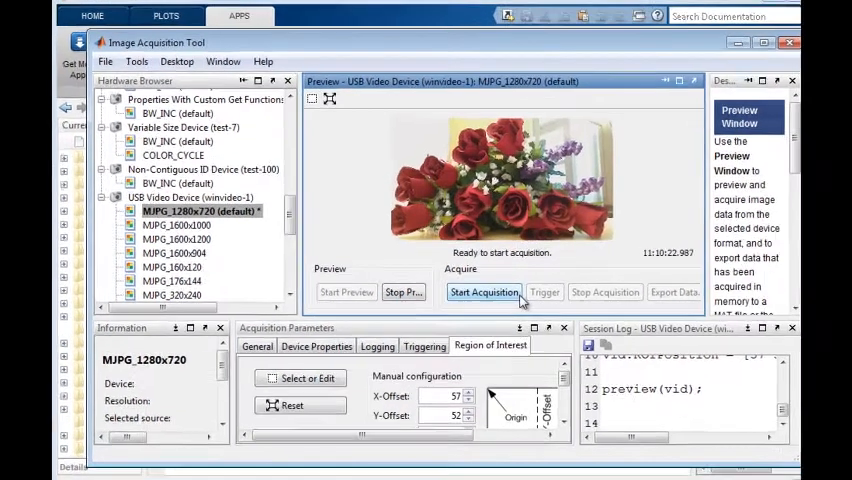
# Review the Export Data options and the Logging tab's session log of acquisition commands
pyautogui.click(674, 292)
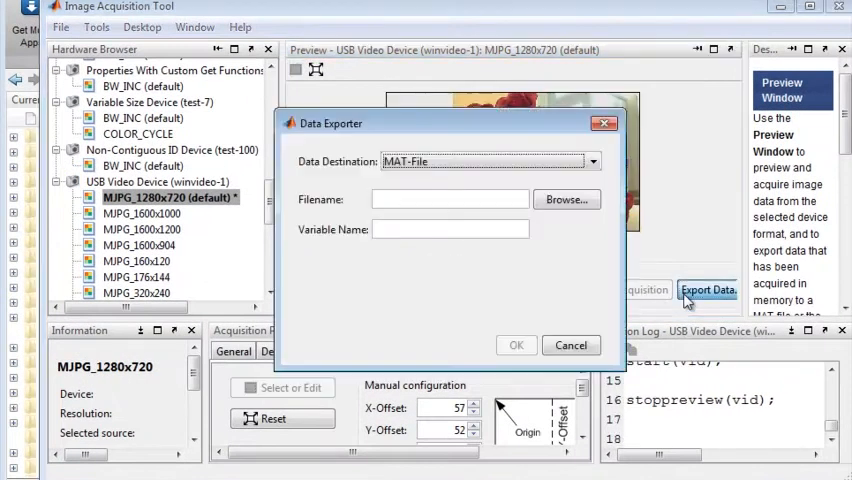
pyautogui.click(572, 344)
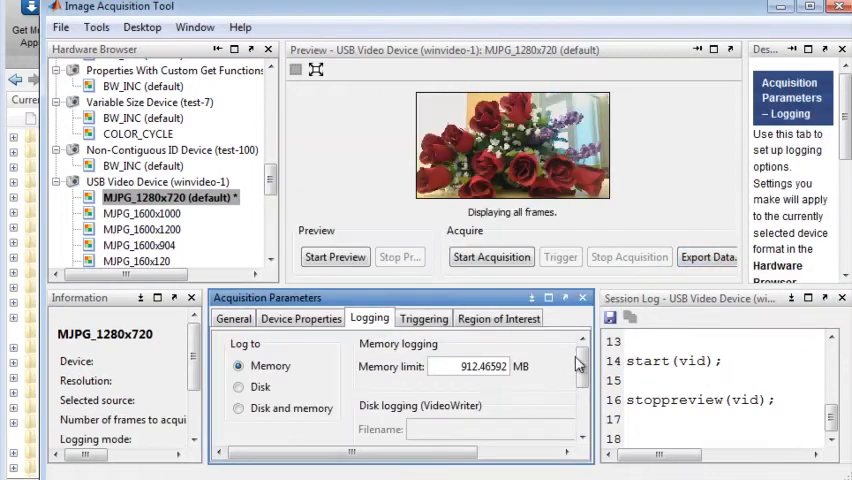
pyautogui.scroll(-3)
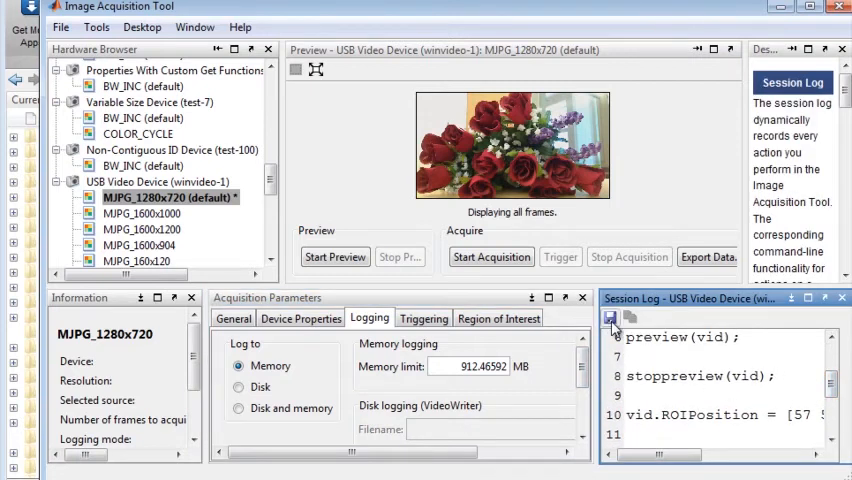
pyautogui.moveTo(612, 318)
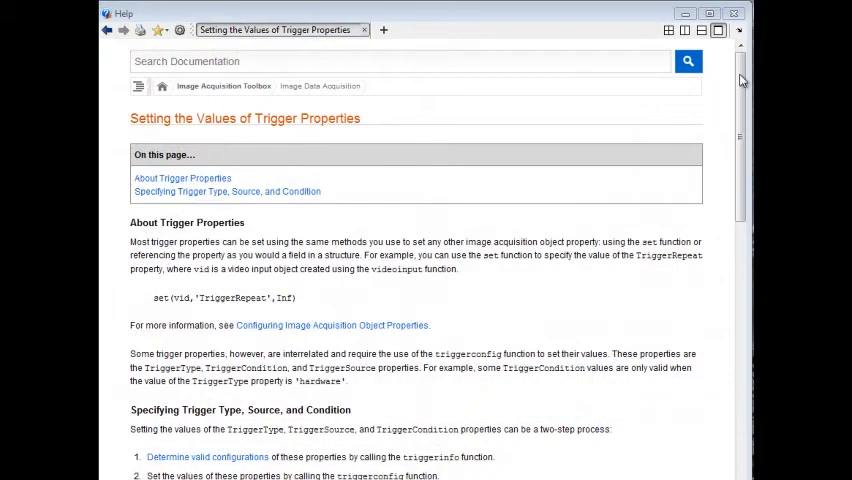
pyautogui.scroll(-3)
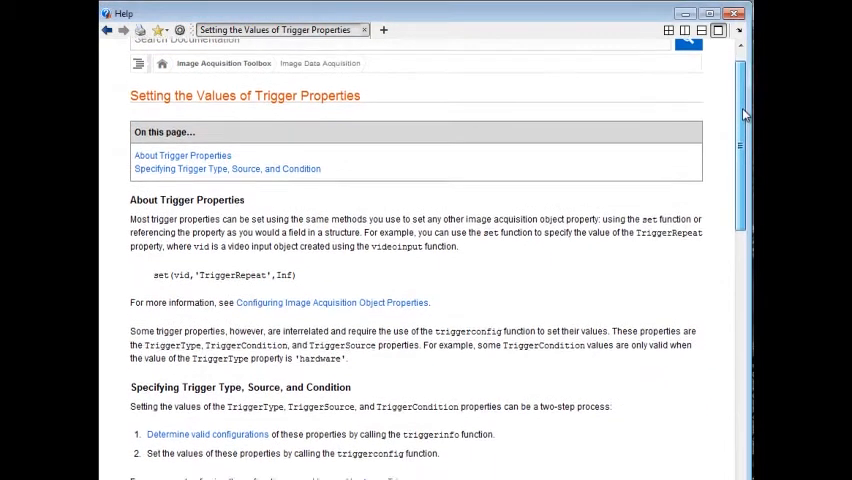
pyautogui.scroll(-3)
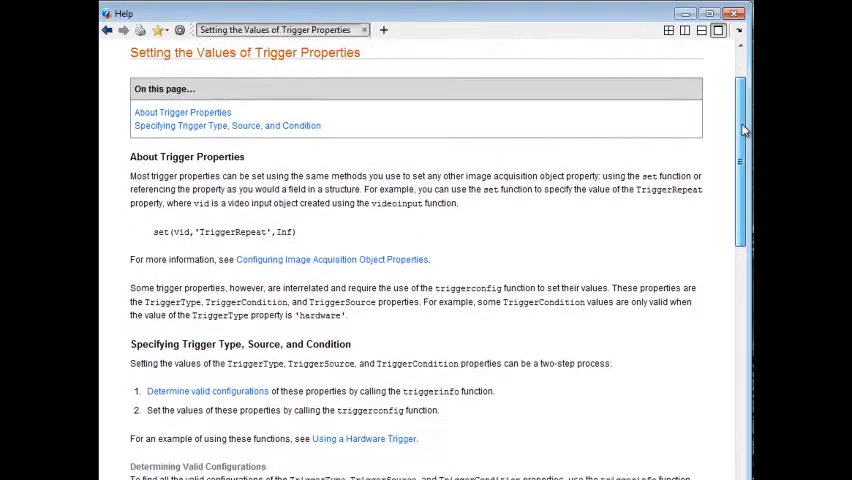
pyautogui.scroll(-3)
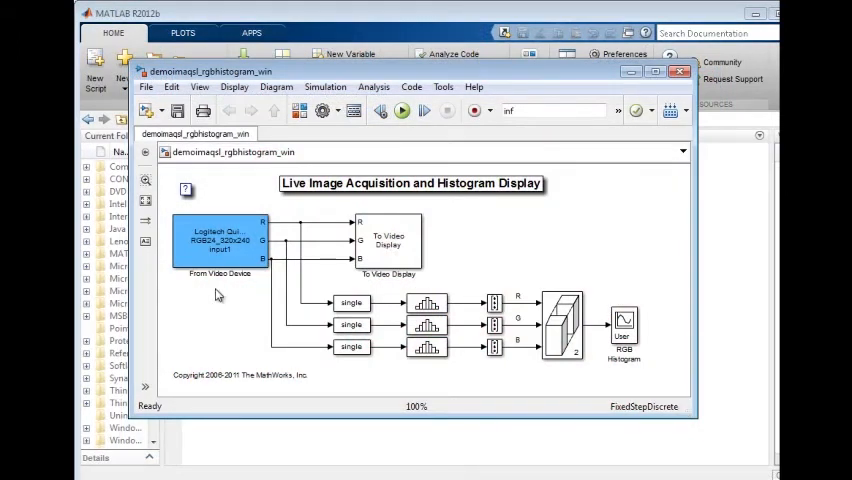
# Show the From Video Device block parameters and expand its Device list of available cameras
pyautogui.doubleClick(220, 240)
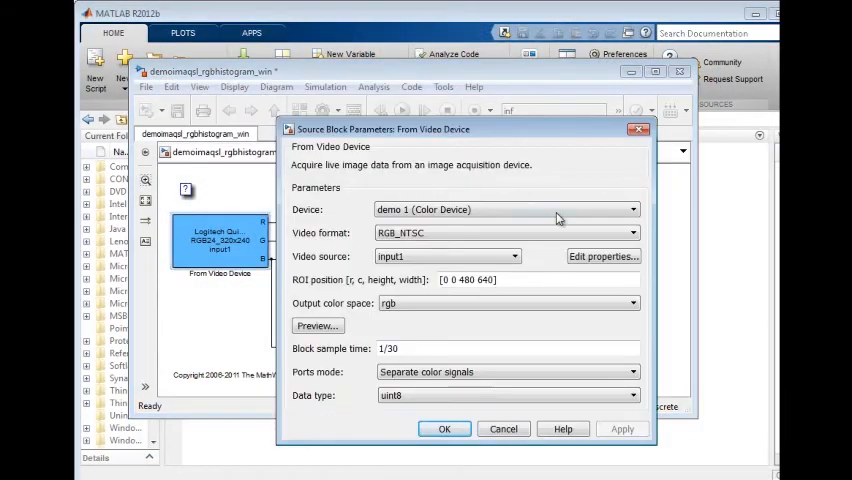
pyautogui.click(632, 208)
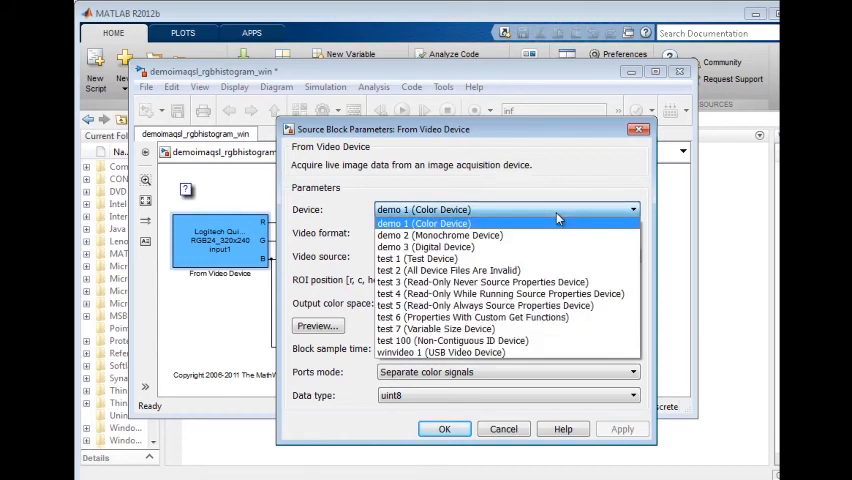